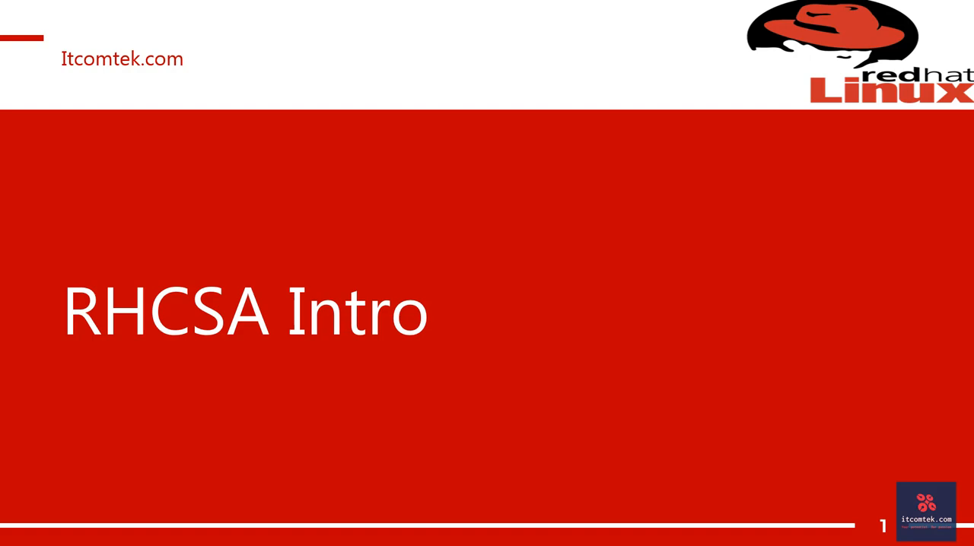
Step: Advance the slideshow past the RHCSA Intro title slide toward 'Before linux'
key("Right")
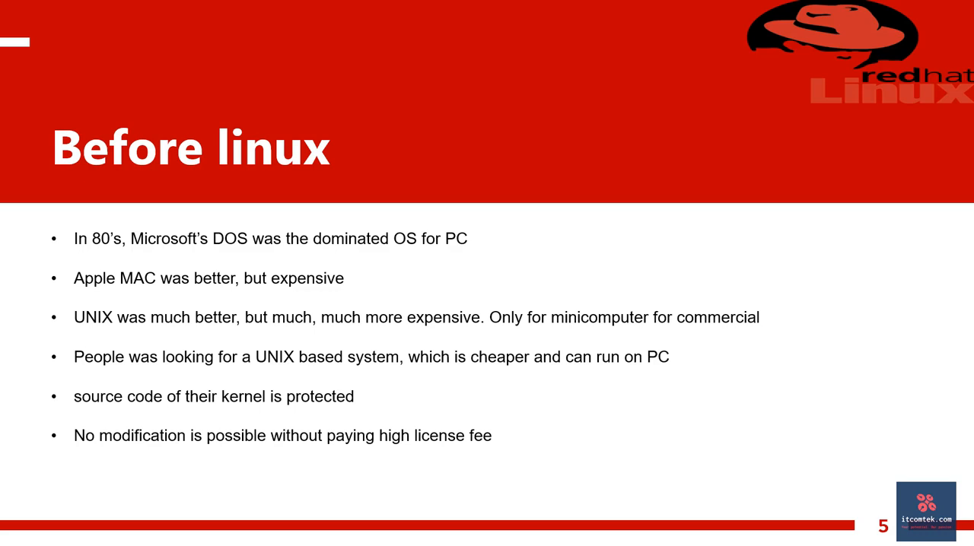
Step: Advance past the 'Before linux' and 'Types of software' slides
key("Right")
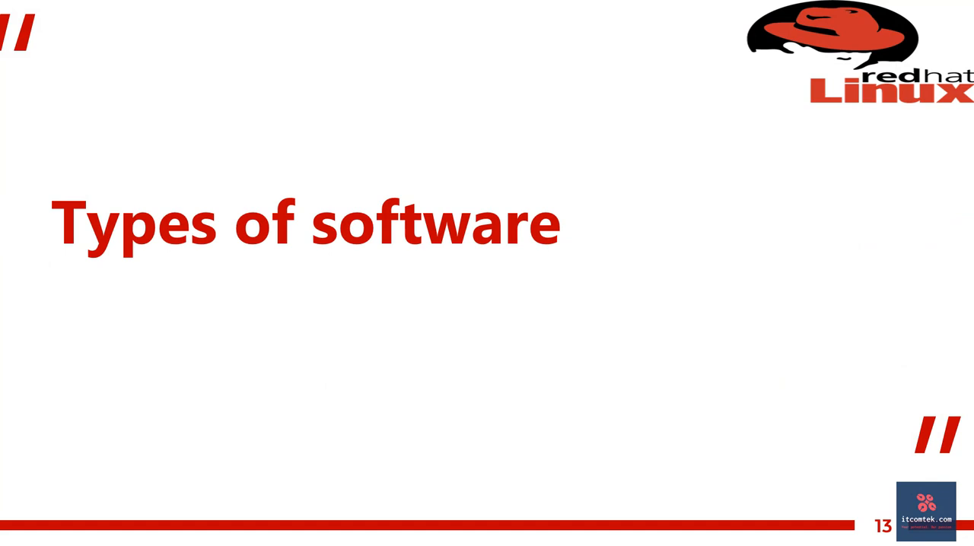
key("Right")
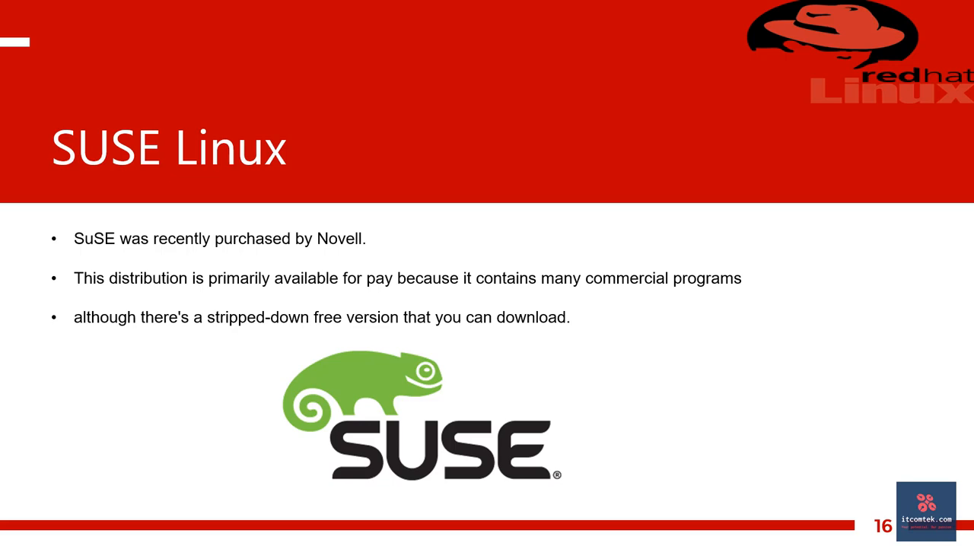
Step: Advance from 'SUSE Linux' through 'Why to use linux' to the Linux benefits slide
key("Right")
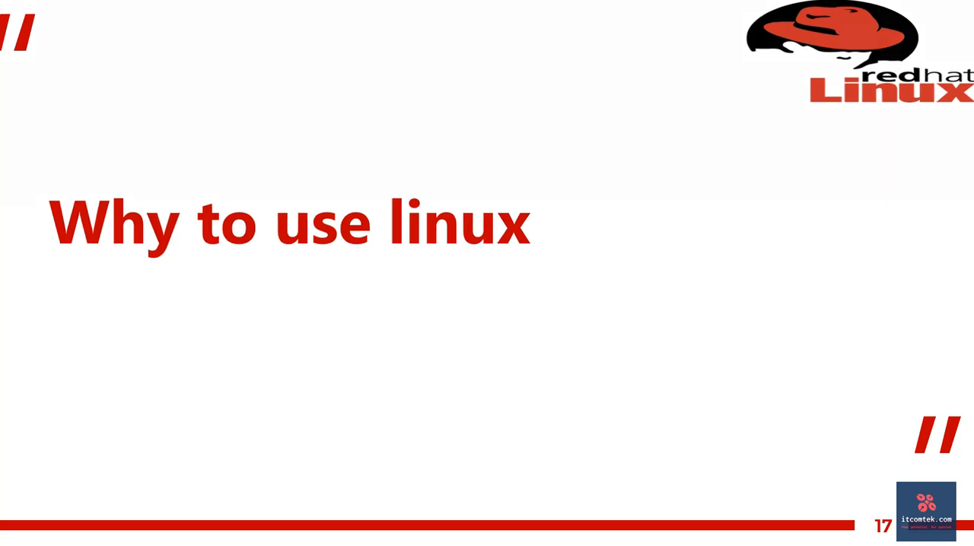
key("Right")
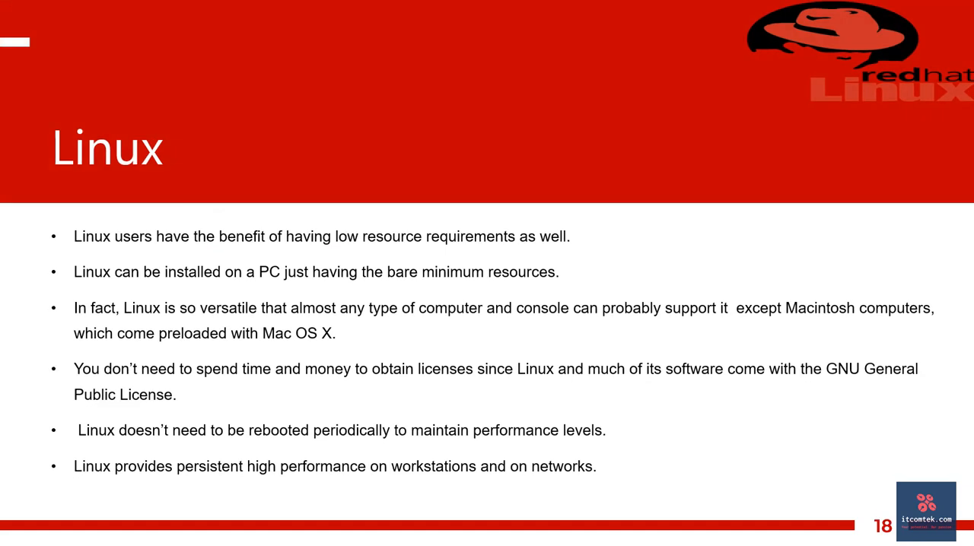